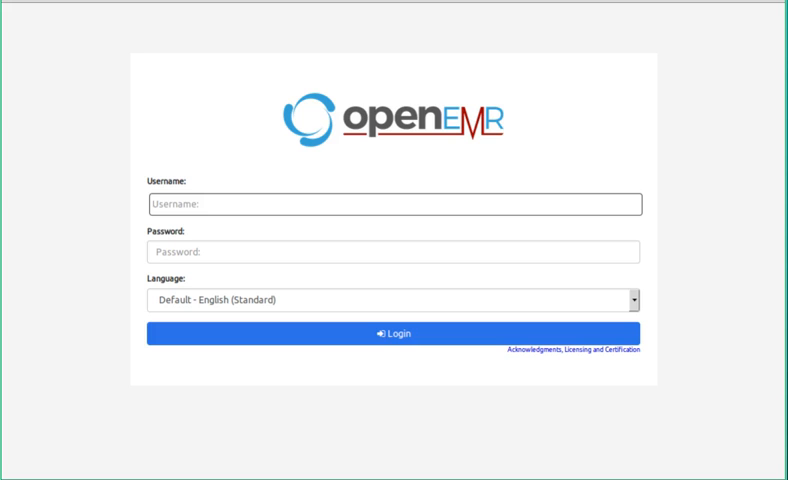
mouse_move(222, 98)
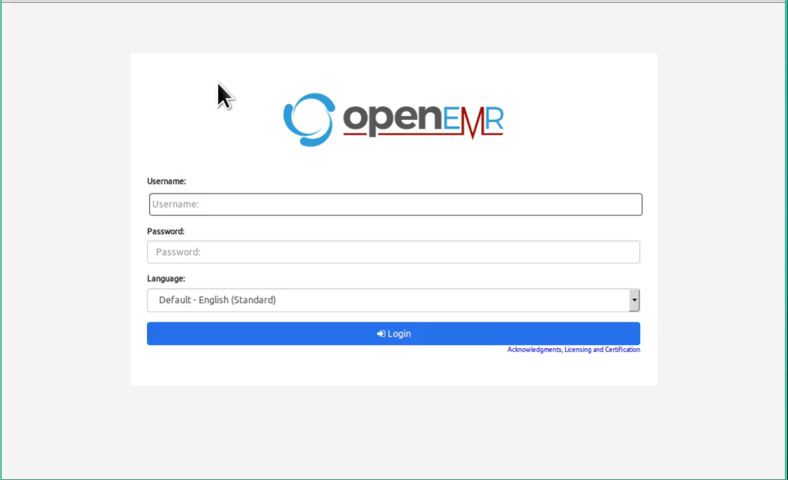
mouse_move(205, 138)
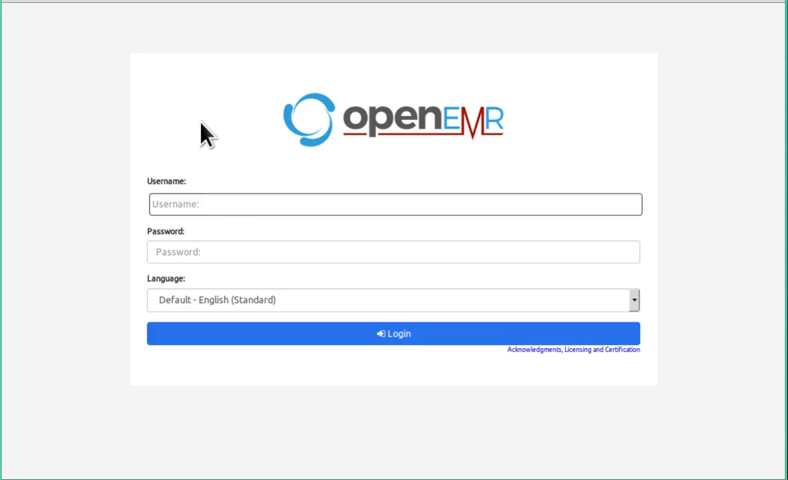
Step: Log into OpenEMR as admin using the saved username suggestion
click(395, 203)
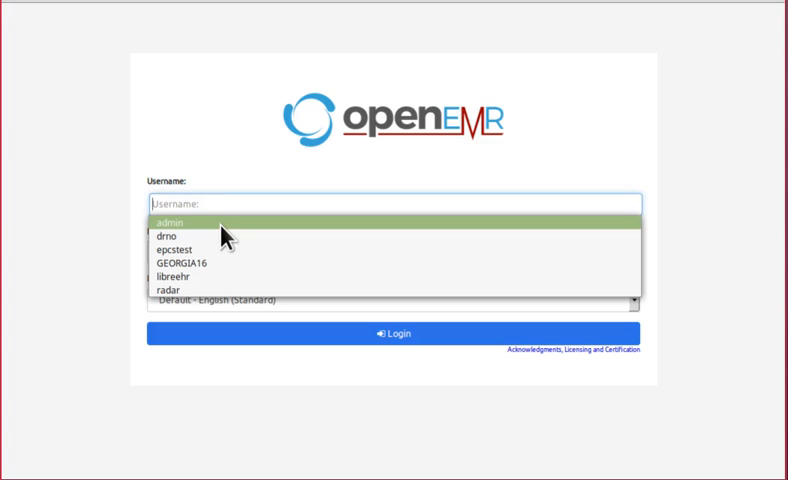
click(170, 222)
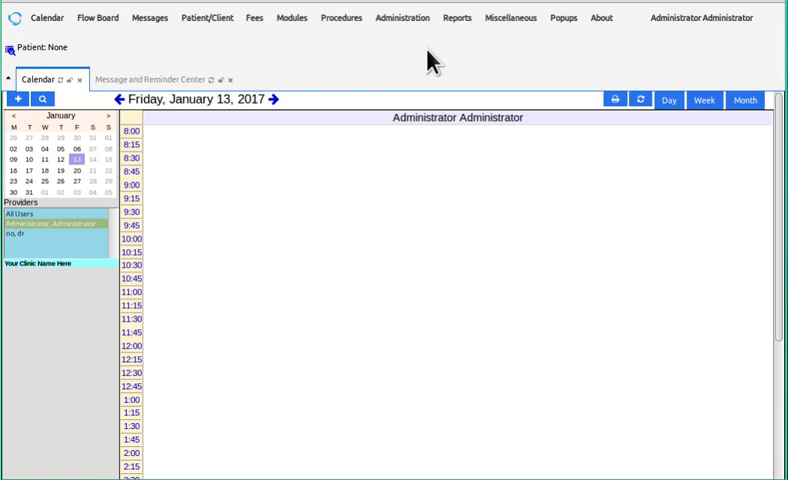
Step: Open Administration > Globals in its own tab and set Layout to Frame
click(402, 17)
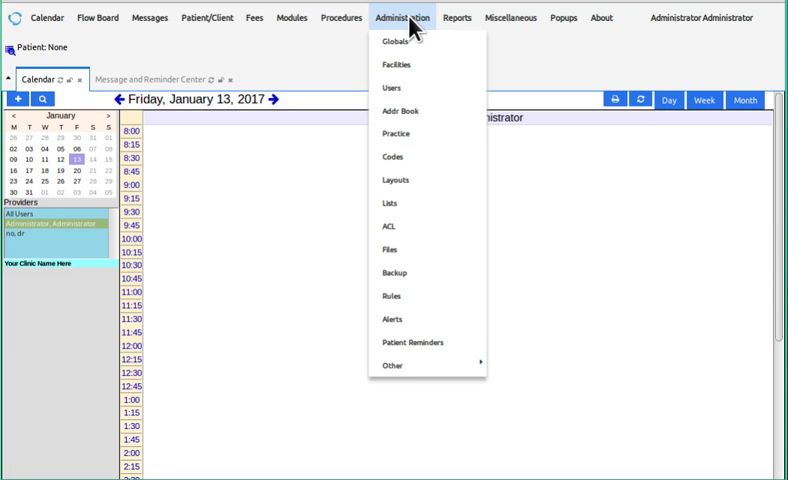
mouse_move(410, 42)
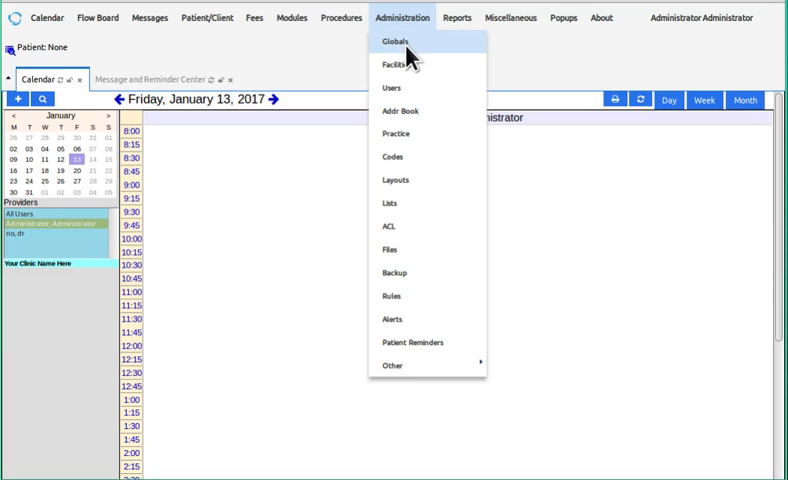
click(393, 40)
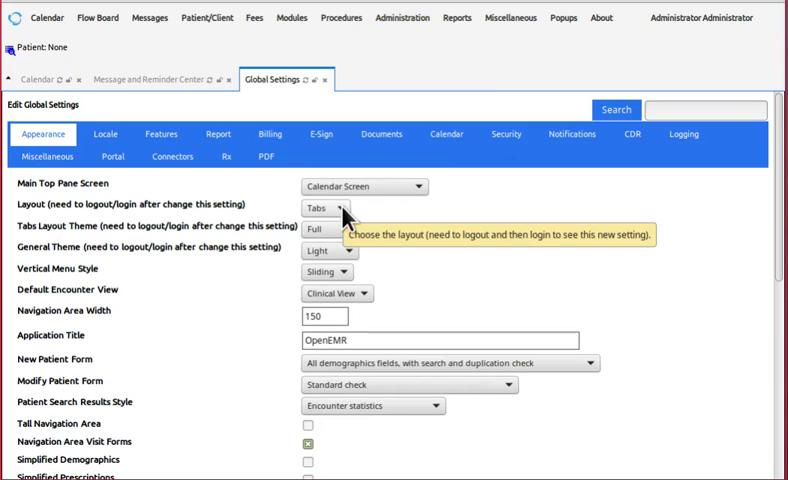
click(328, 229)
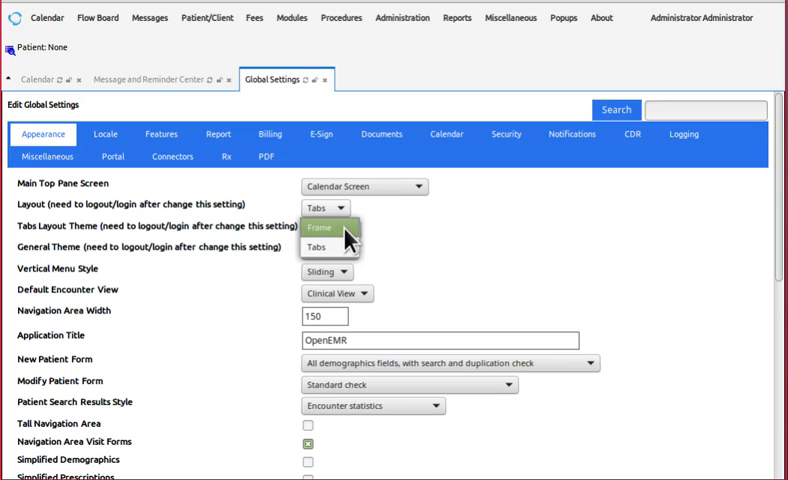
click(323, 228)
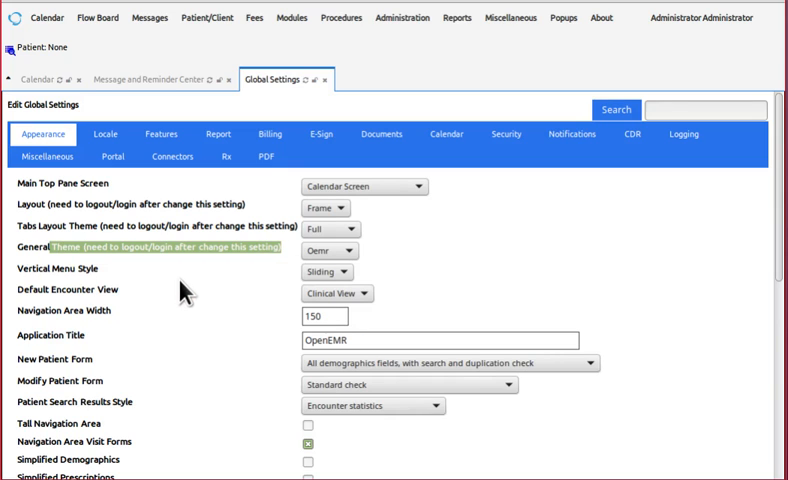
scroll(down, 3)
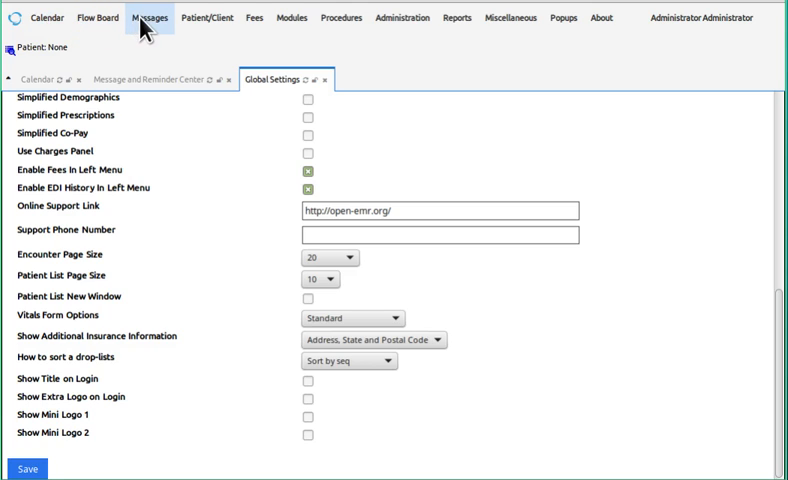
click(209, 17)
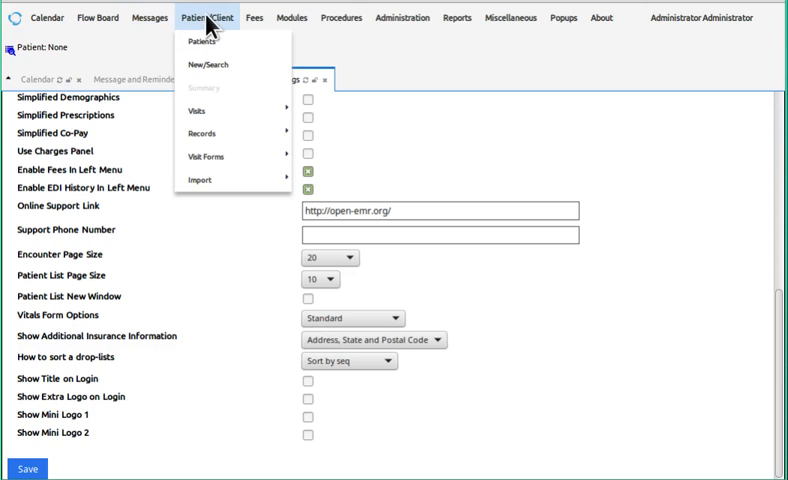
mouse_move(228, 30)
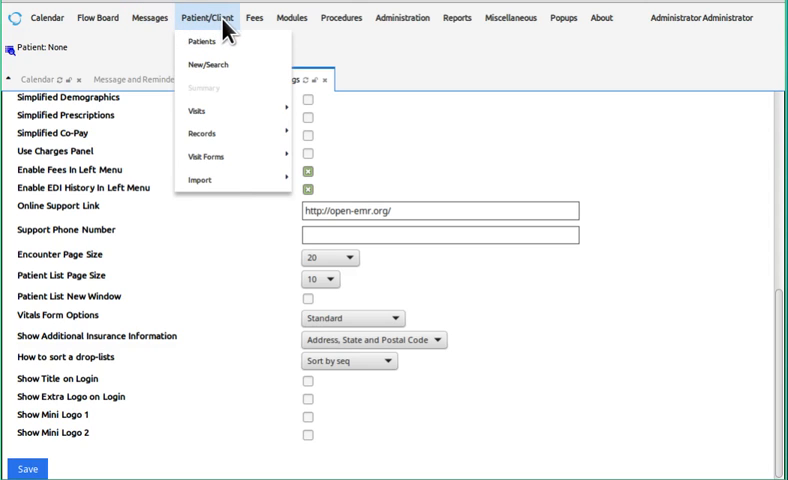
click(292, 18)
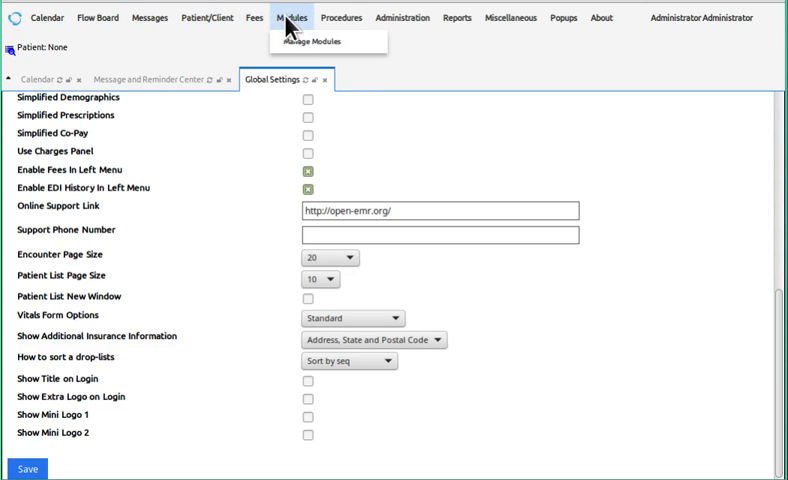
click(341, 17)
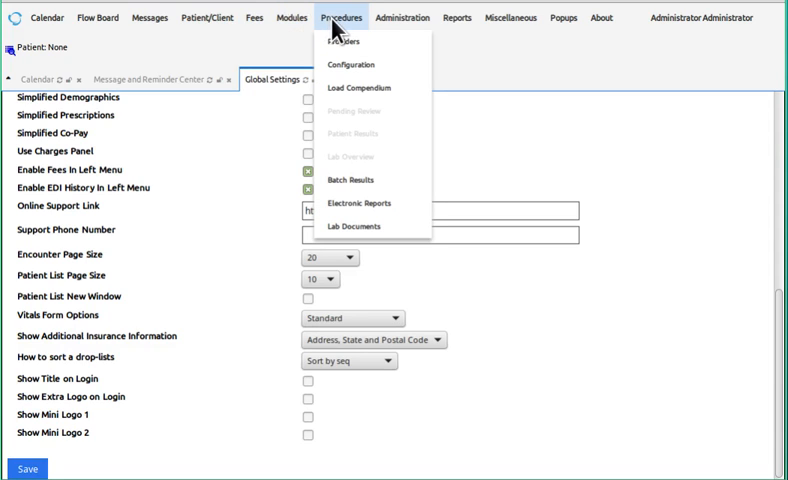
click(402, 17)
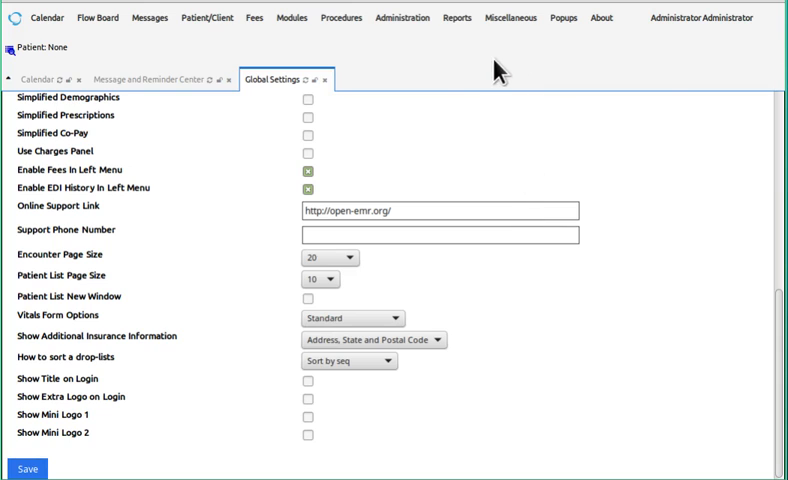
click(457, 18)
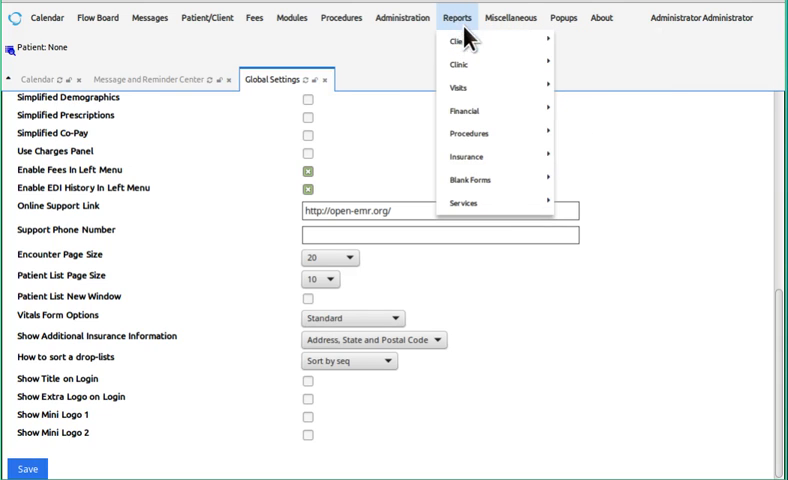
click(510, 17)
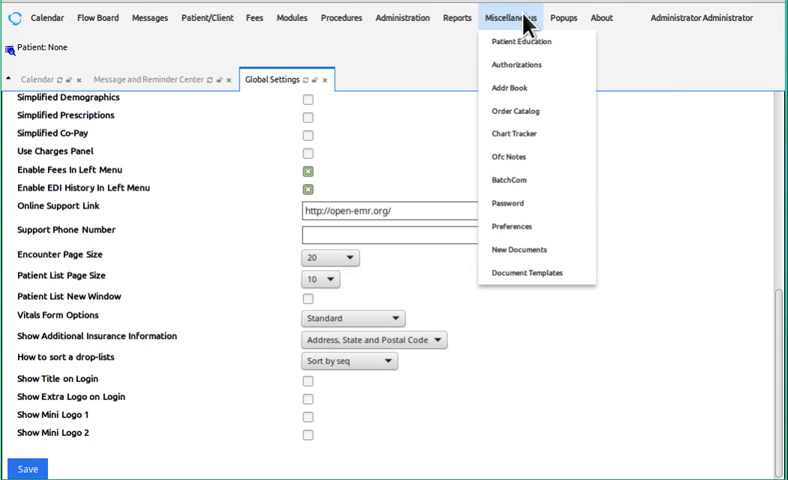
click(568, 17)
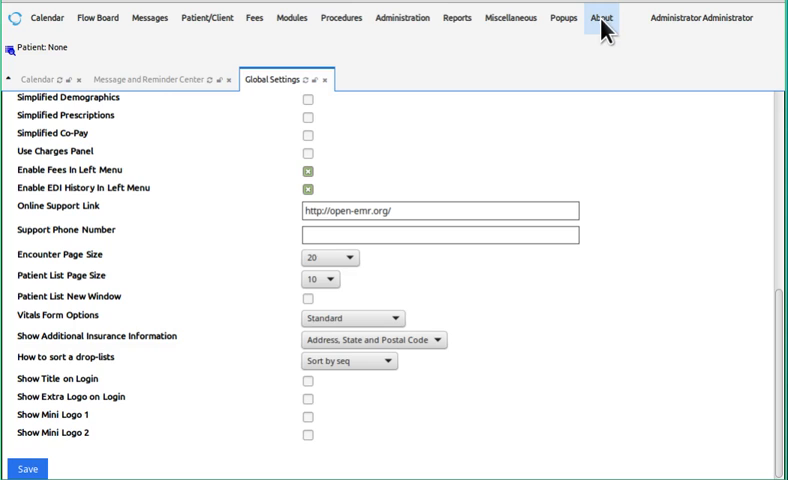
Step: Open the About OpenEMR page (v5.0.0-dev) from the top menu in a new tab
click(602, 17)
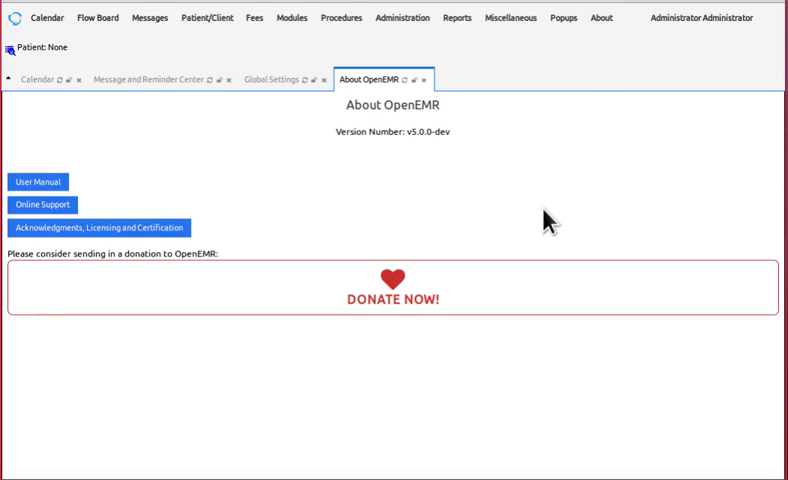
mouse_move(483, 198)
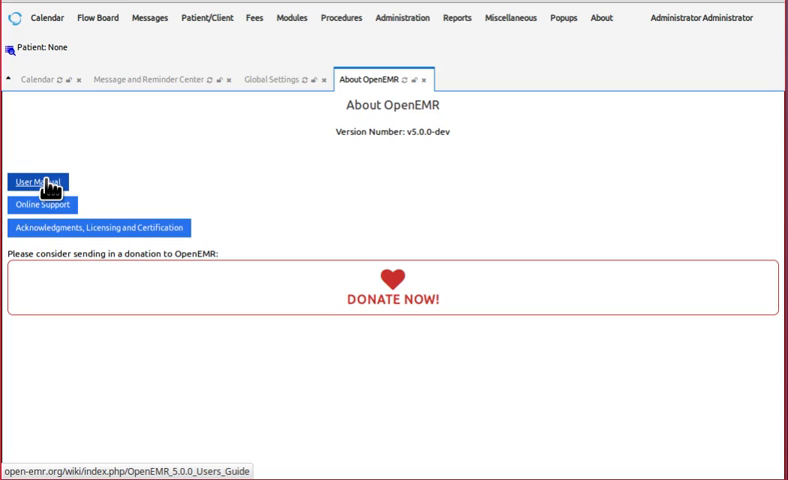
mouse_move(60, 213)
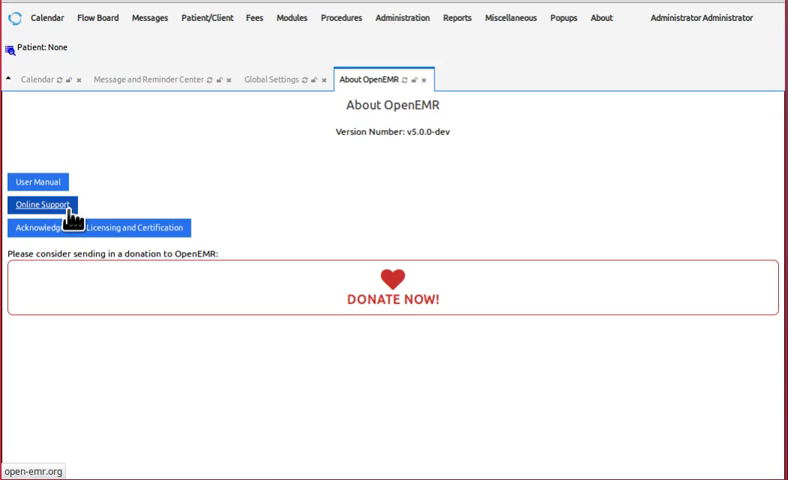
mouse_move(72, 222)
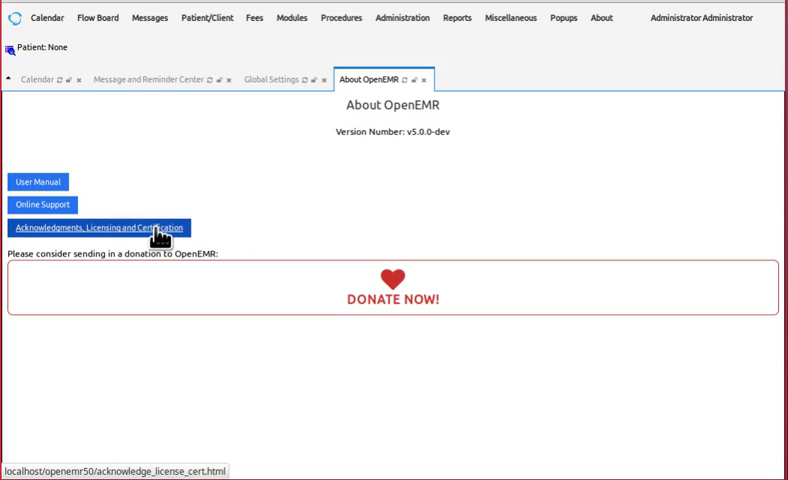
mouse_move(168, 166)
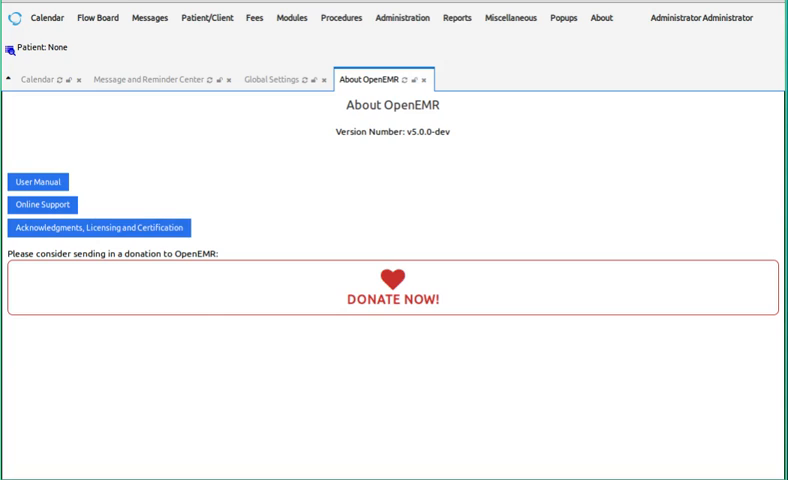
mouse_move(167, 146)
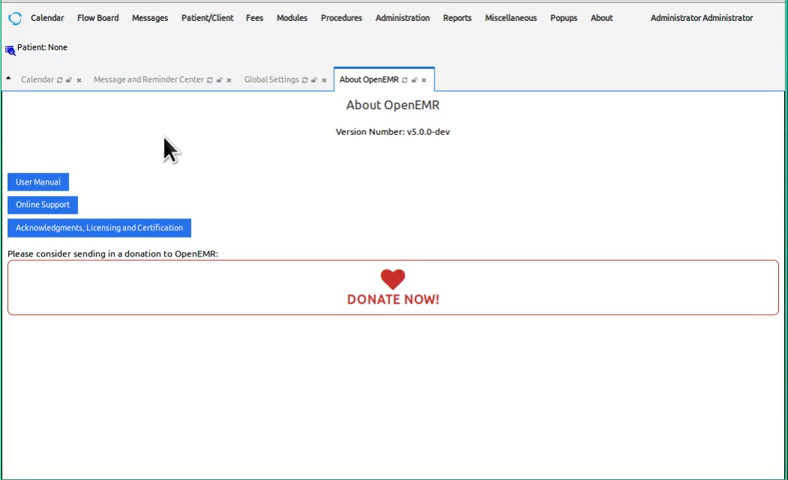
Step: Open the Patient Finder listing 25 patients, then bring up the Administration menu
click(207, 17)
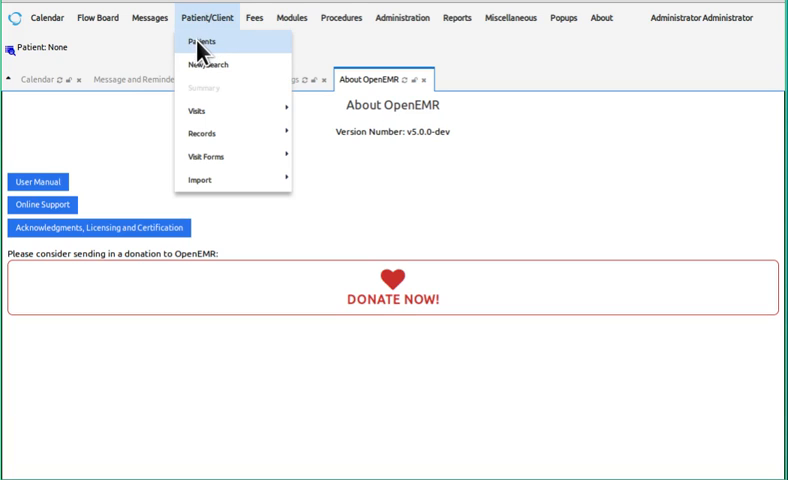
click(204, 41)
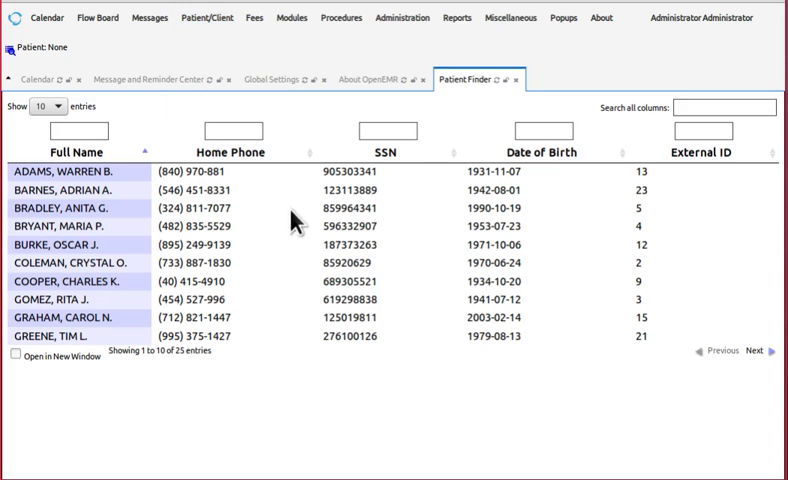
mouse_move(342, 108)
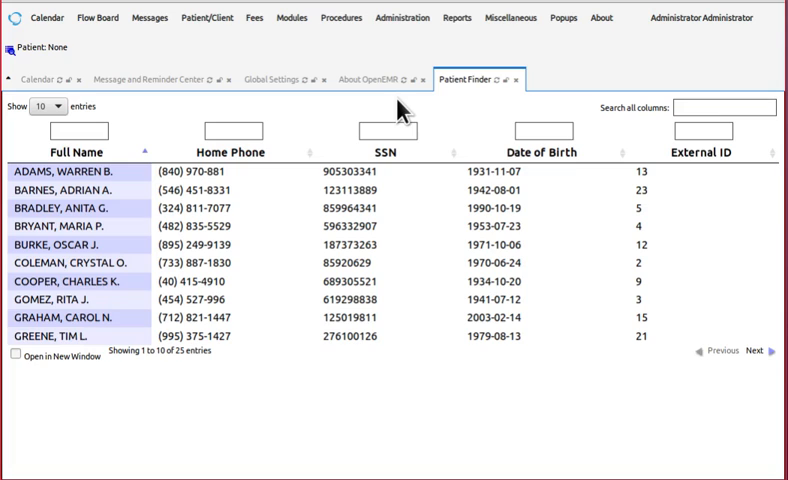
mouse_move(448, 115)
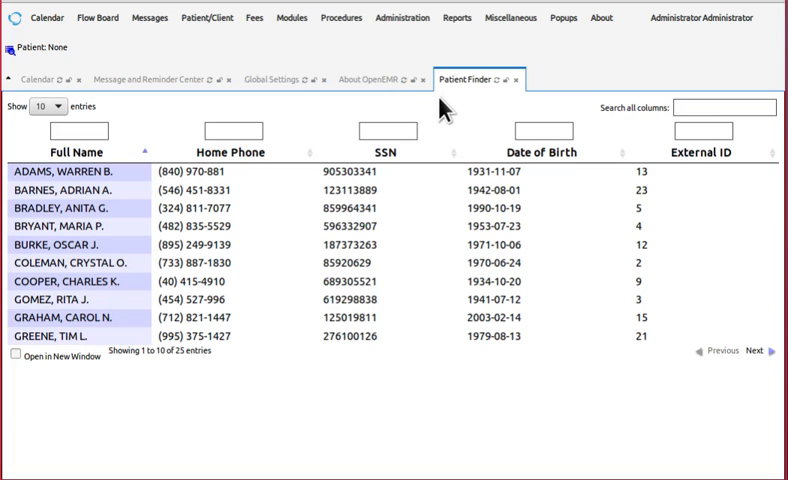
mouse_move(57, 413)
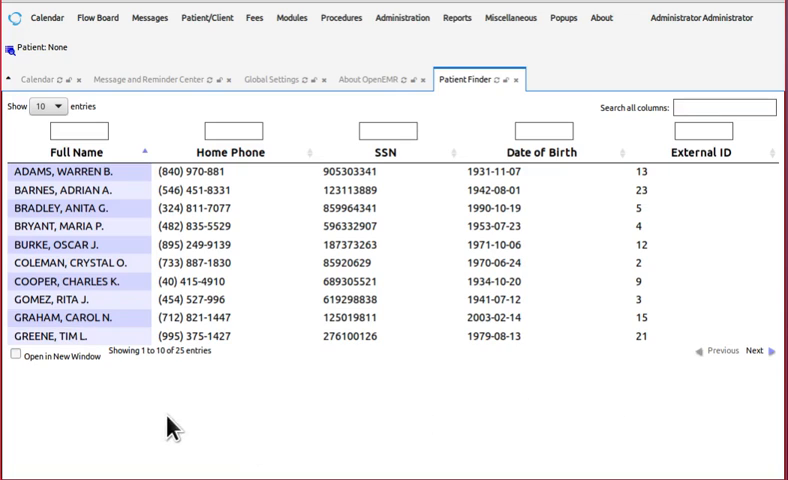
mouse_move(316, 122)
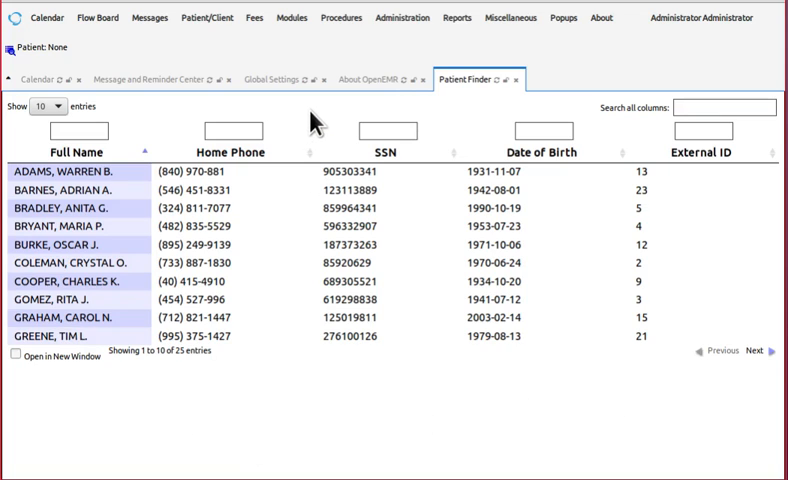
click(403, 17)
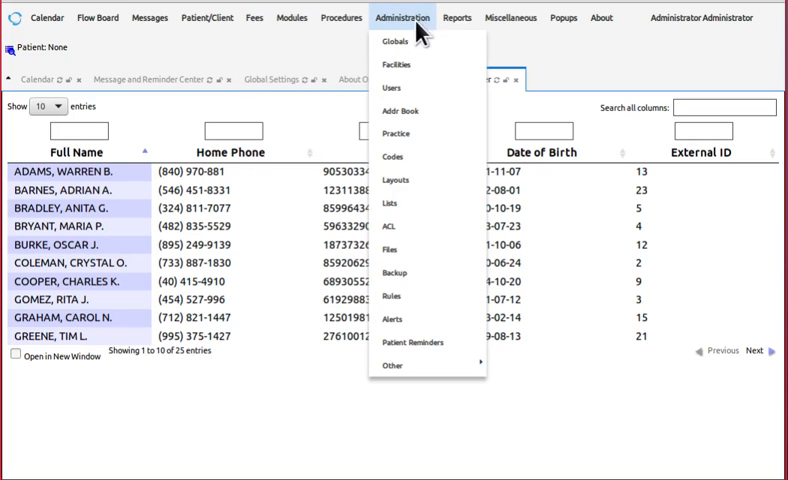
Step: Show Global Settings, then replace it in that tab with Facilities ('Your Clinic Name Here')
click(396, 42)
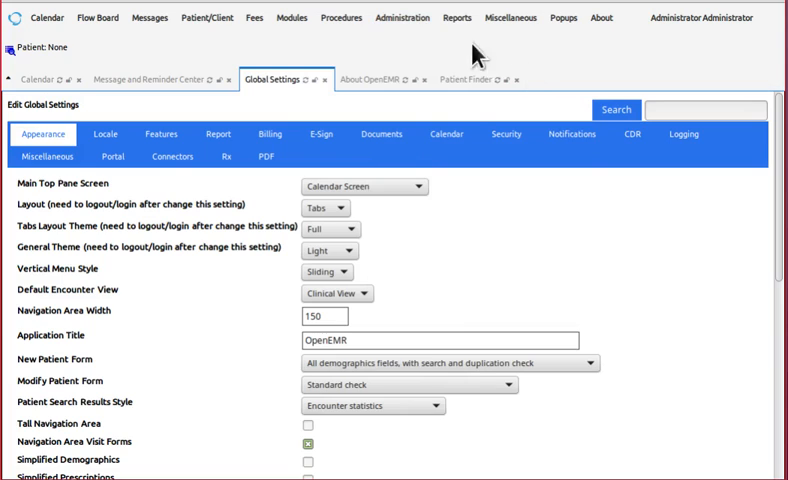
click(401, 17)
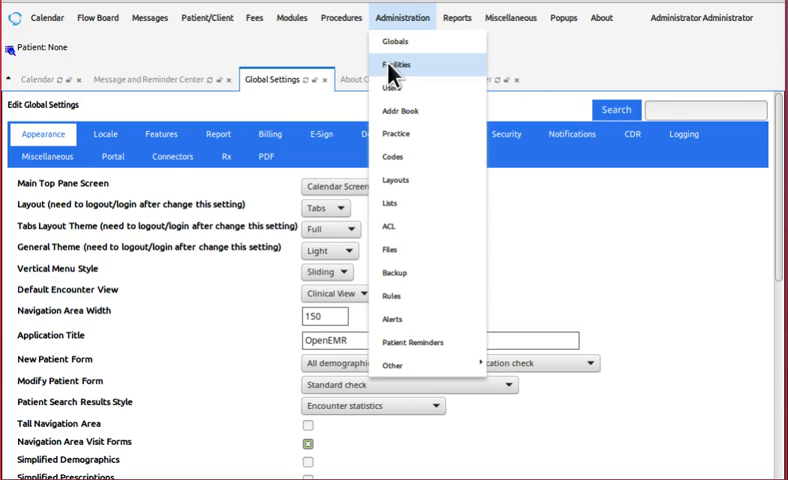
click(398, 65)
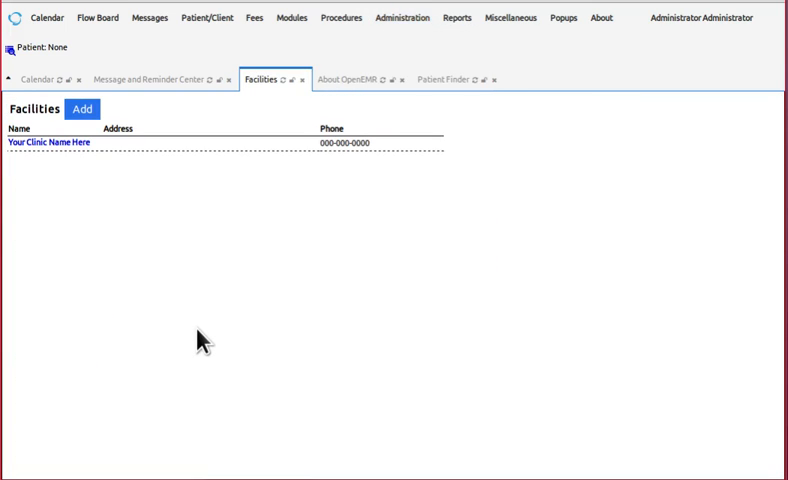
mouse_move(245, 330)
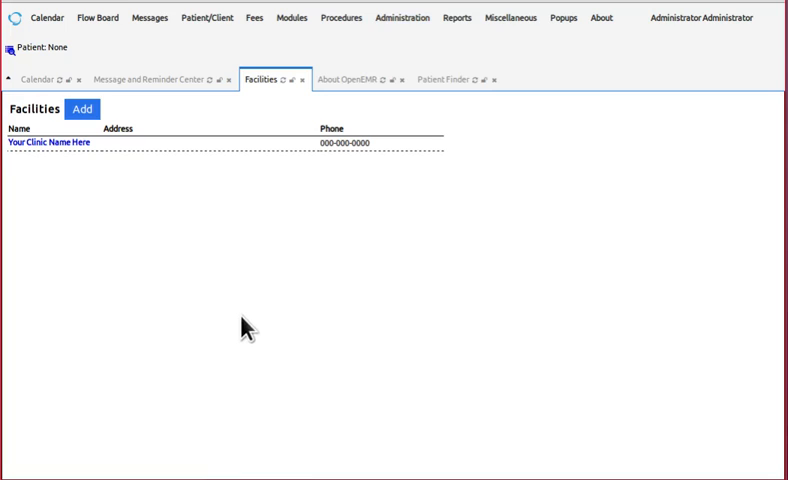
mouse_move(275, 305)
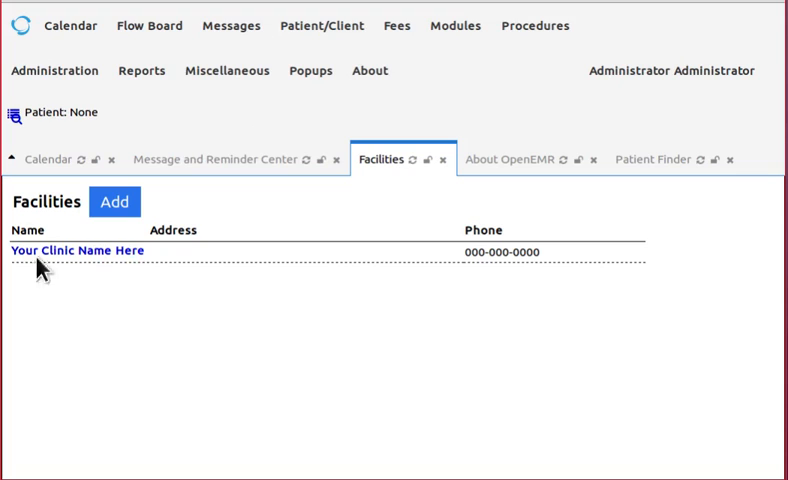
mouse_move(356, 362)
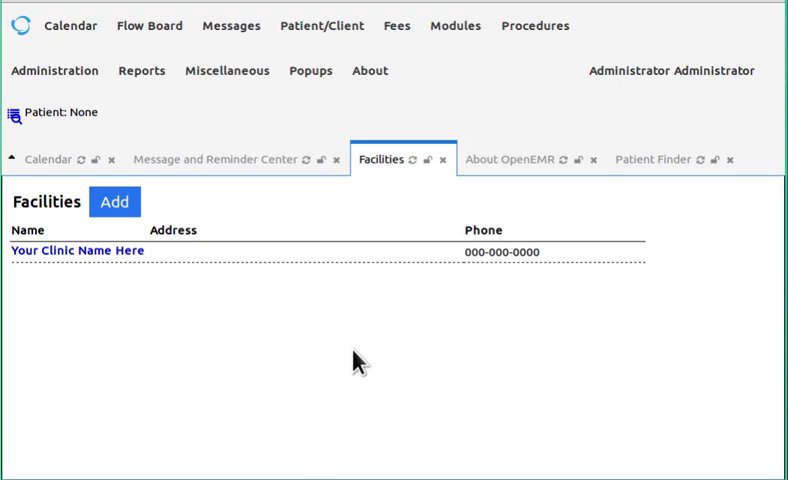
mouse_move(320, 170)
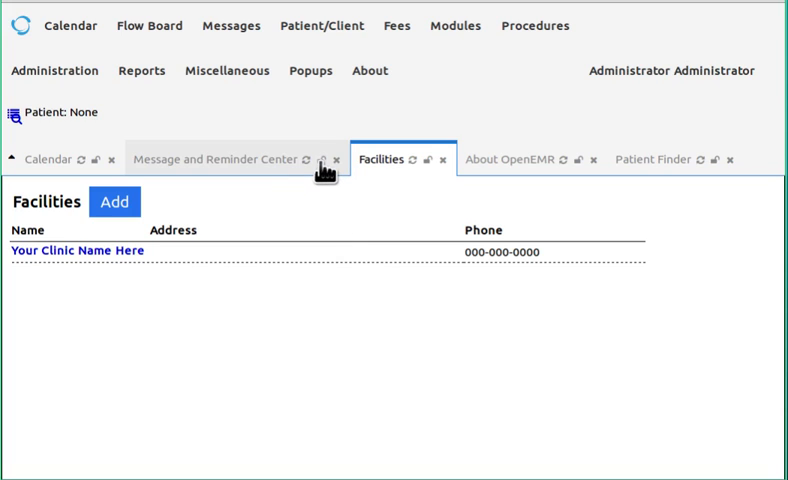
Step: Lock the Message and Reminder Center, Facilities and About OpenEMR tabs into split view
click(220, 159)
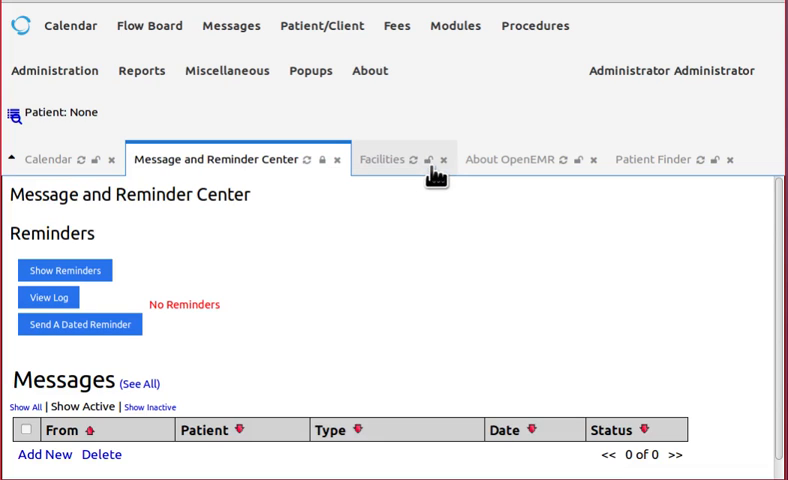
click(381, 160)
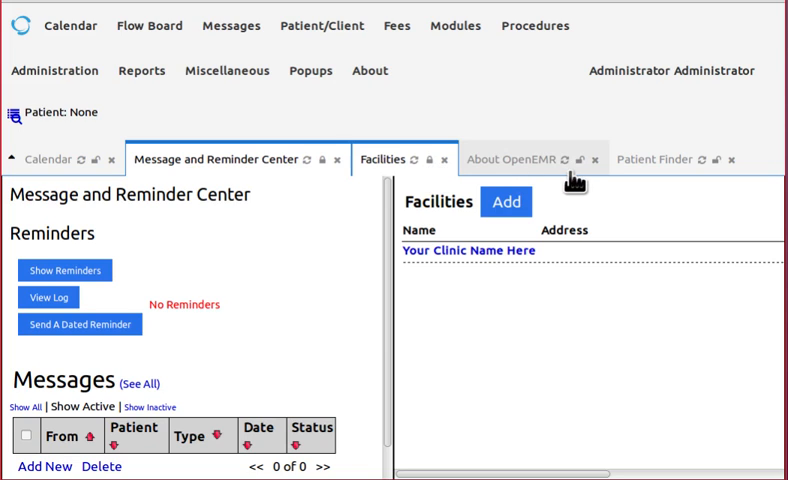
click(513, 160)
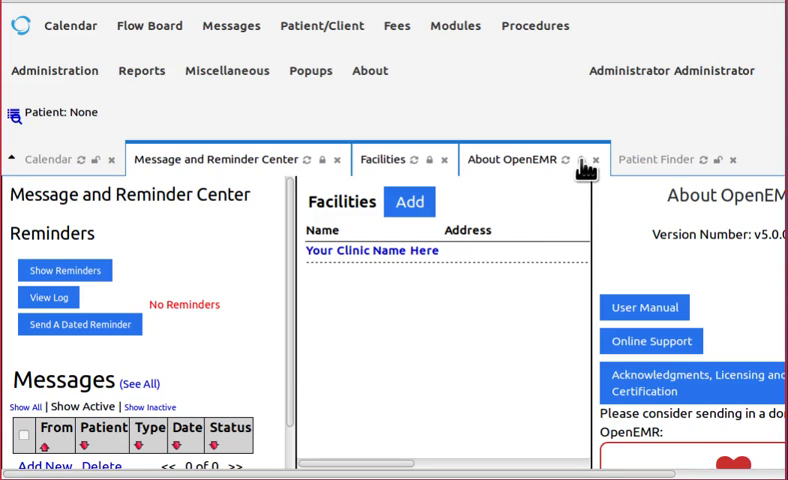
mouse_move(318, 382)
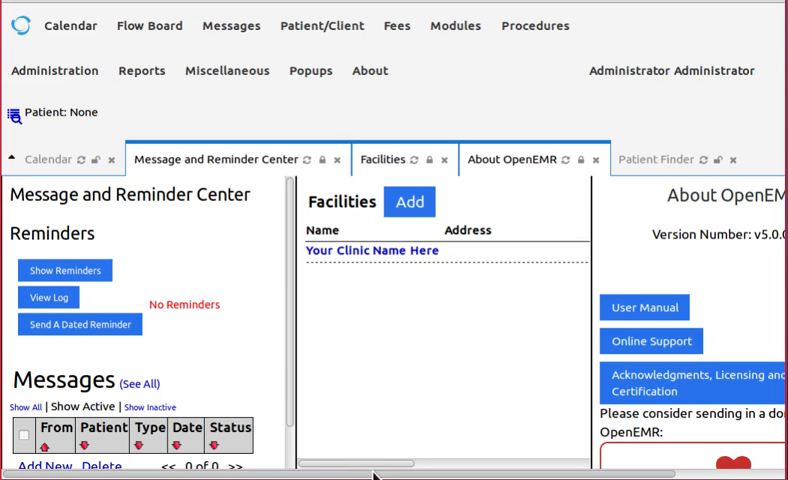
scroll(right, 3)
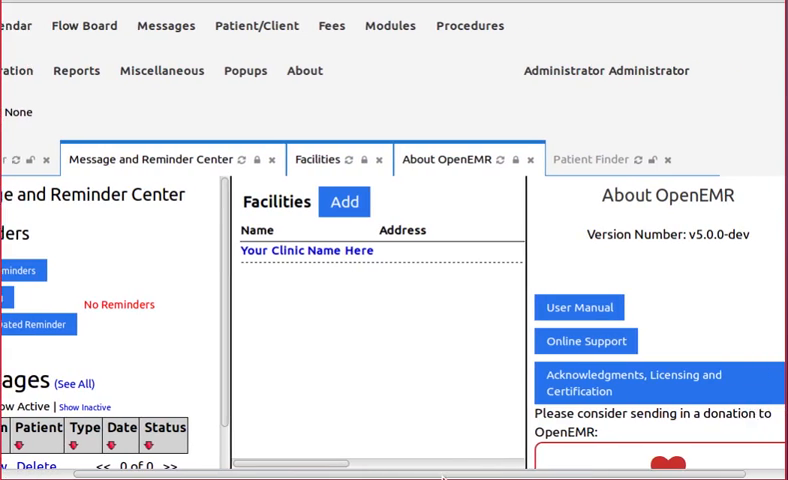
scroll(left, 3)
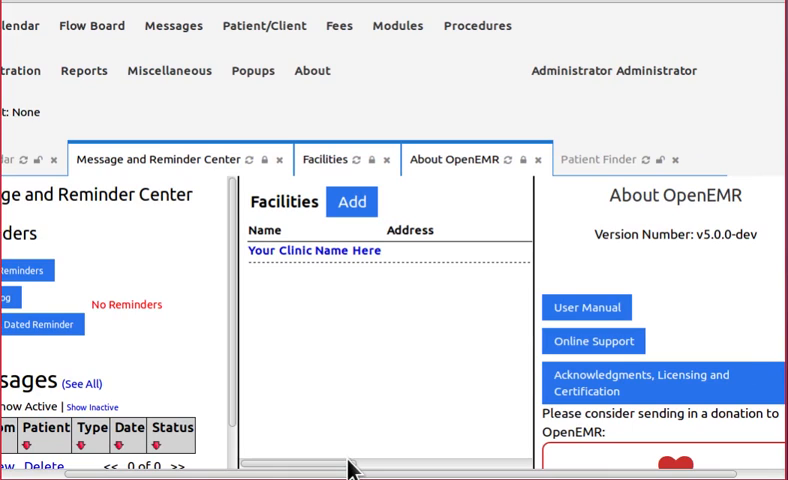
scroll(right, 3)
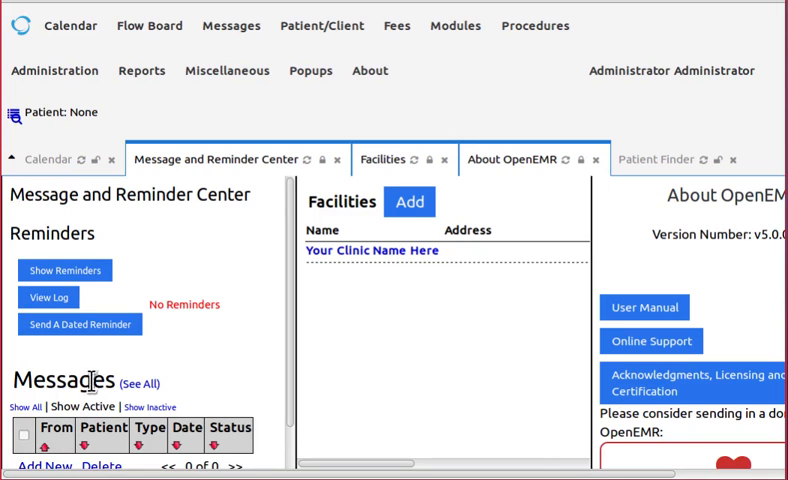
mouse_move(230, 270)
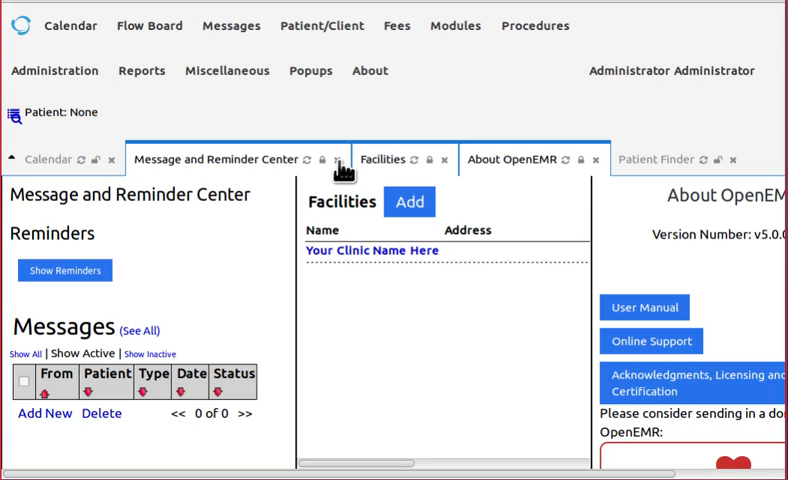
Step: Close the Message and Reminder Center pane, leaving Facilities, About and Patient Finder
click(337, 159)
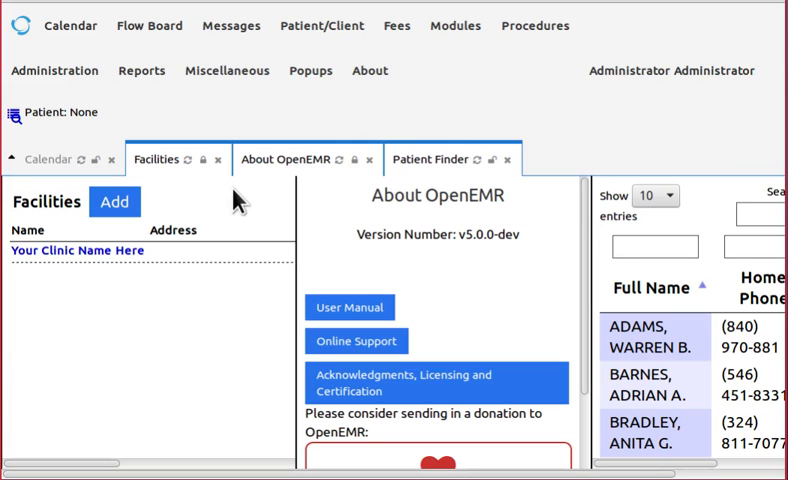
mouse_move(204, 194)
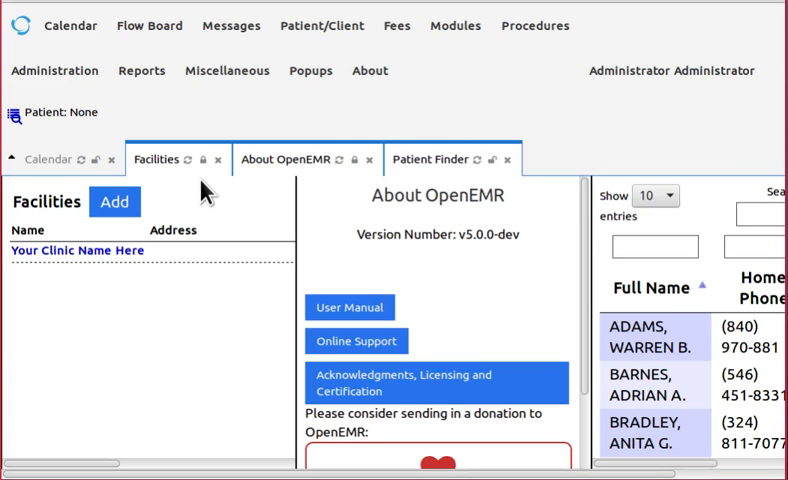
mouse_move(205, 176)
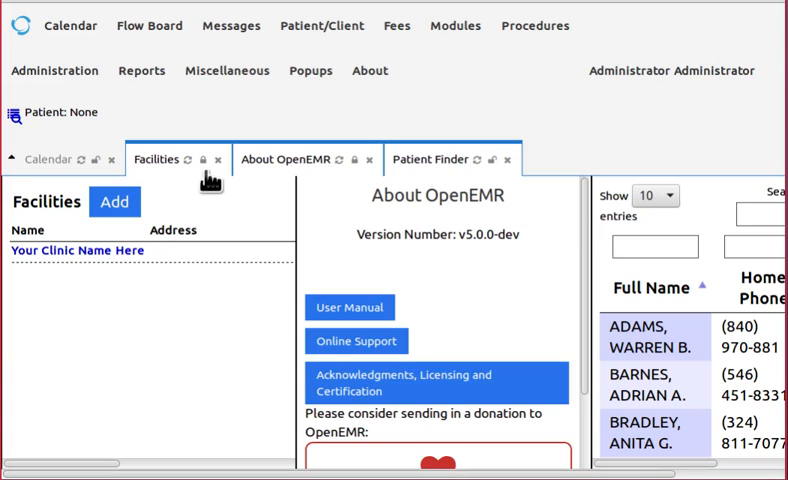
mouse_move(212, 188)
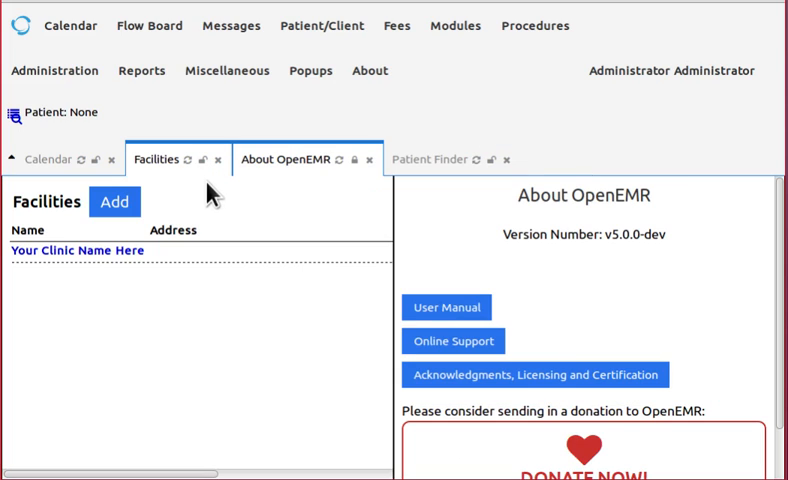
Step: Switch to the About OpenEMR tab so it fills the workspace alone
click(290, 160)
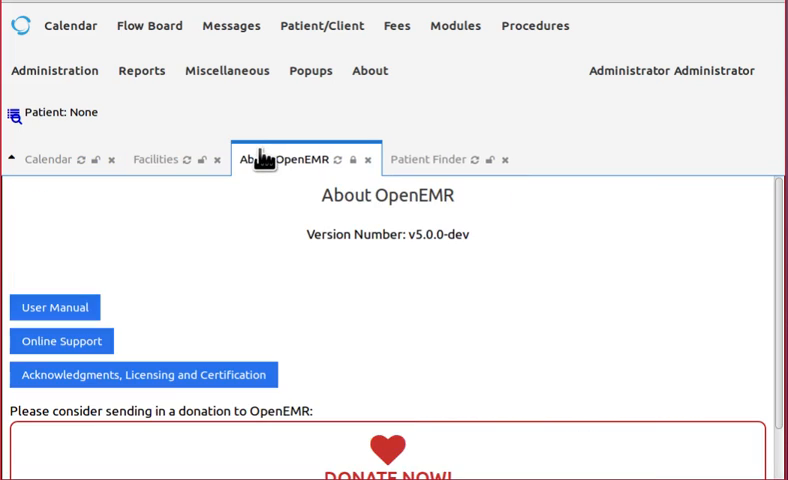